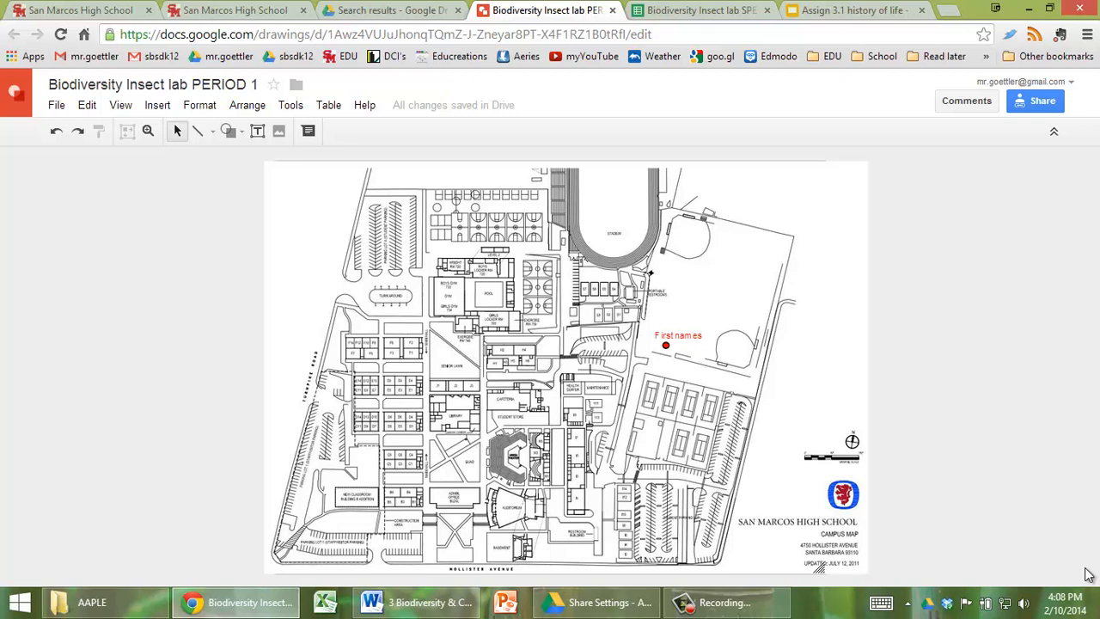
pyautogui.moveTo(957, 467)
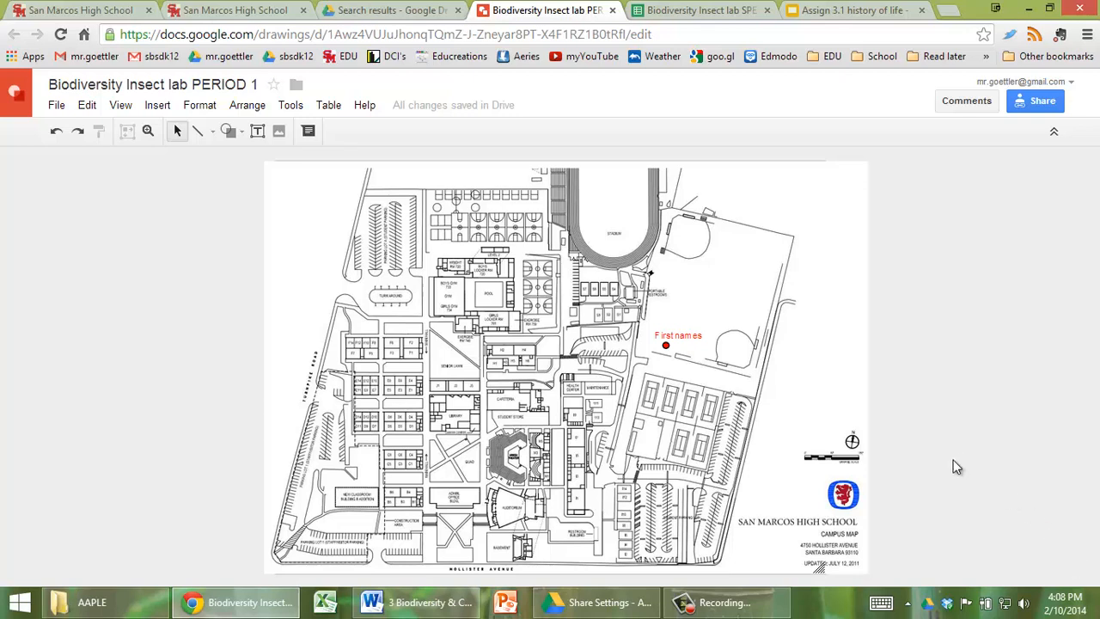
pyautogui.moveTo(679, 374)
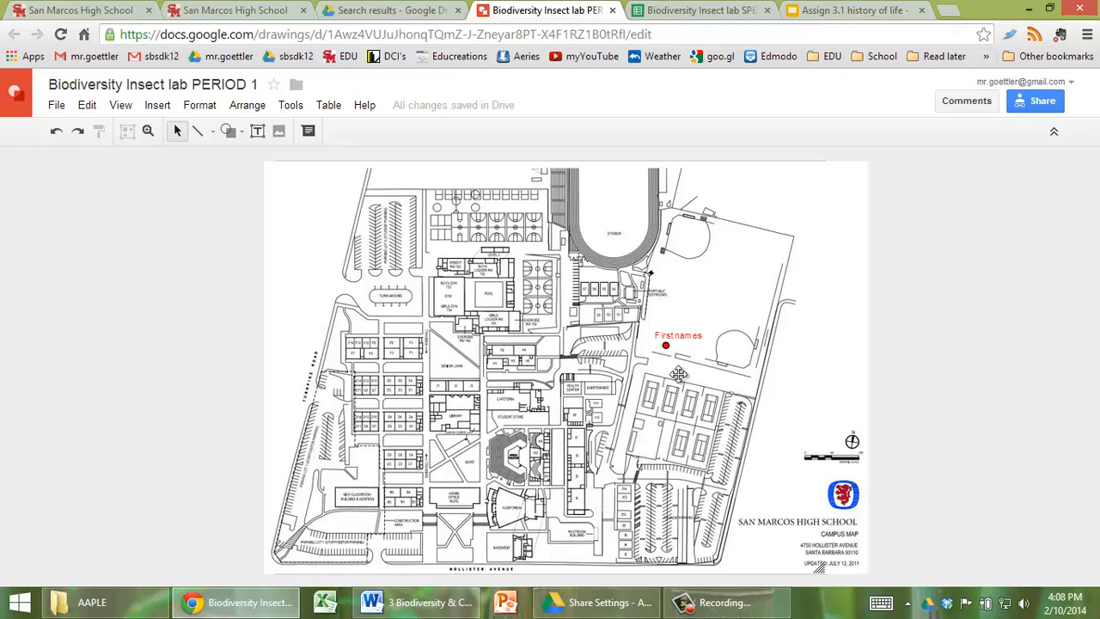
# Step: Select the red dot with its 'First names' label on the campus map
pyautogui.click(677, 335)
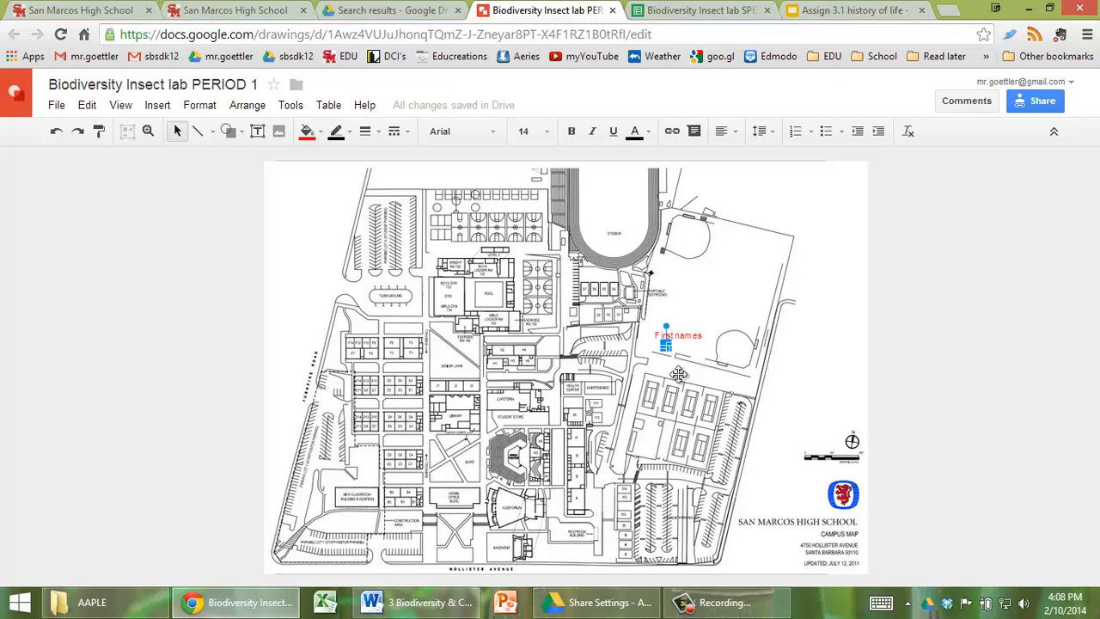
pyautogui.moveTo(167, 186)
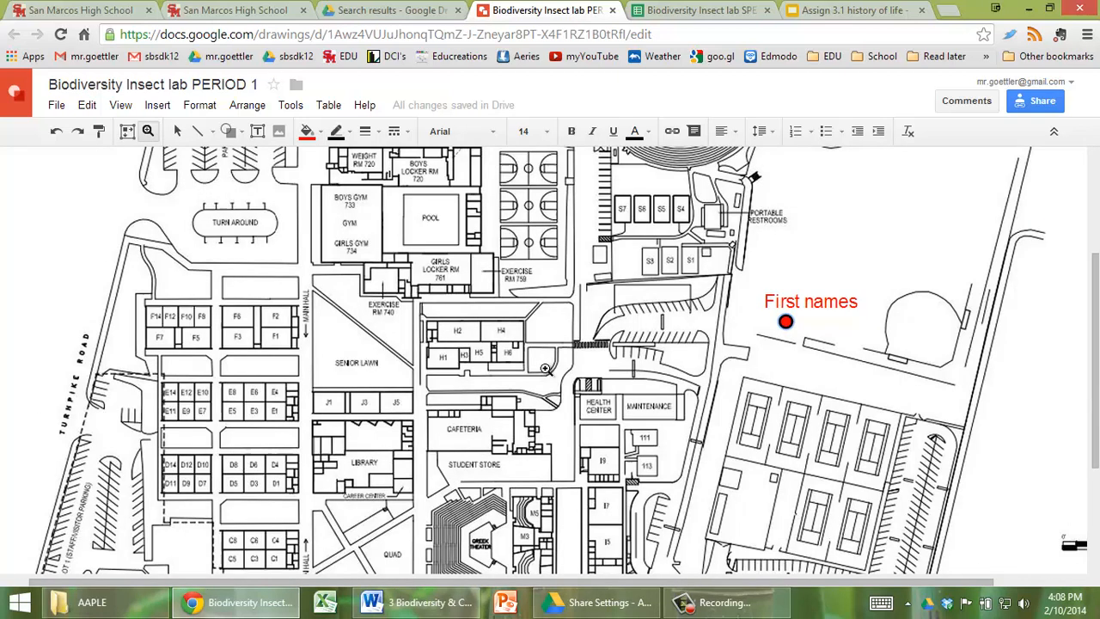
pyautogui.moveTo(794, 256)
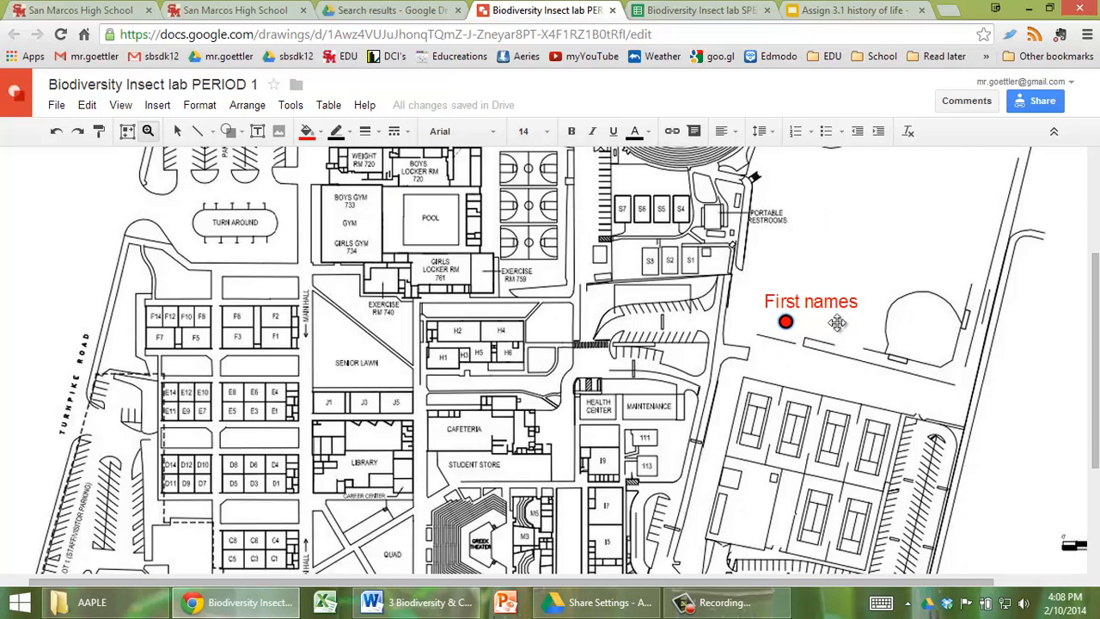
# Step: Paste a copy of the dot and label and move it up near the portable restrooms
pyautogui.click(783, 321)
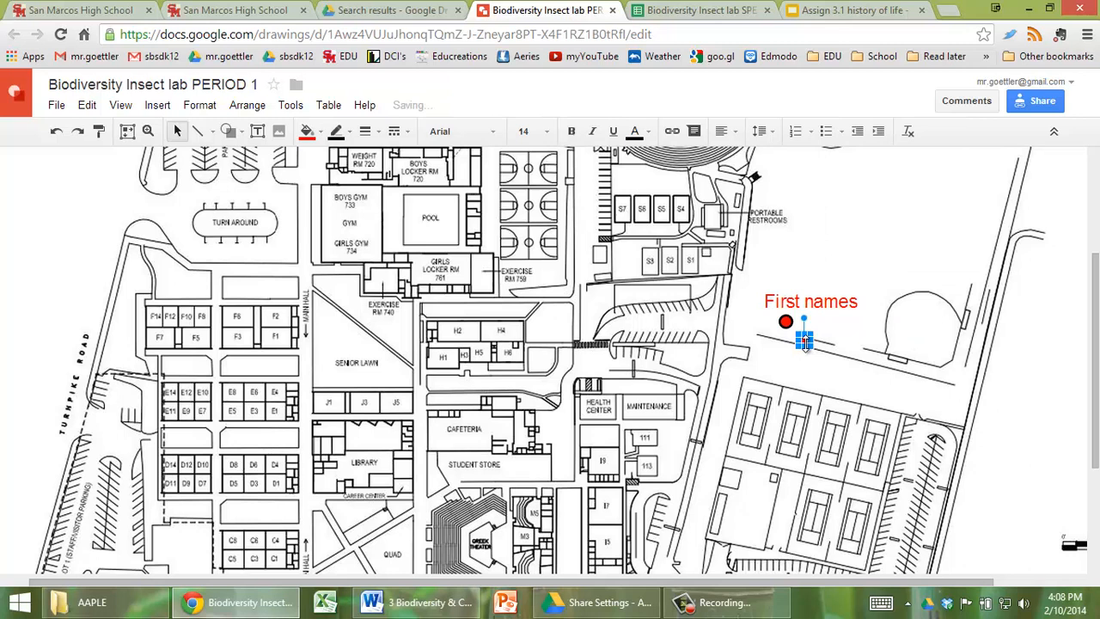
pyautogui.moveTo(875, 266)
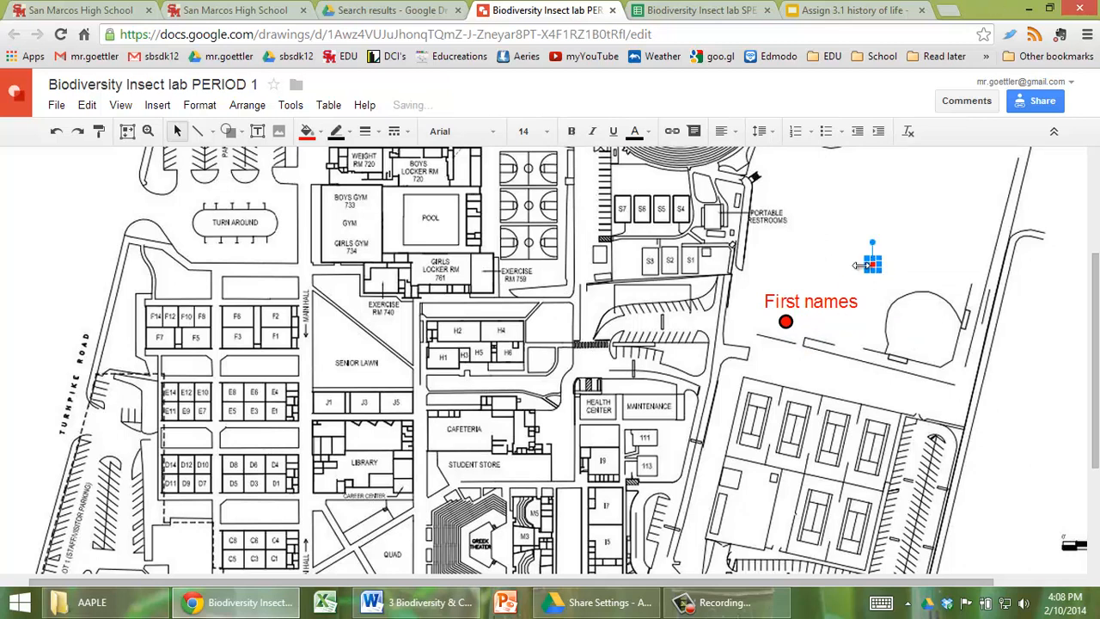
pyautogui.moveTo(873, 261); pyautogui.dragTo(845, 258)
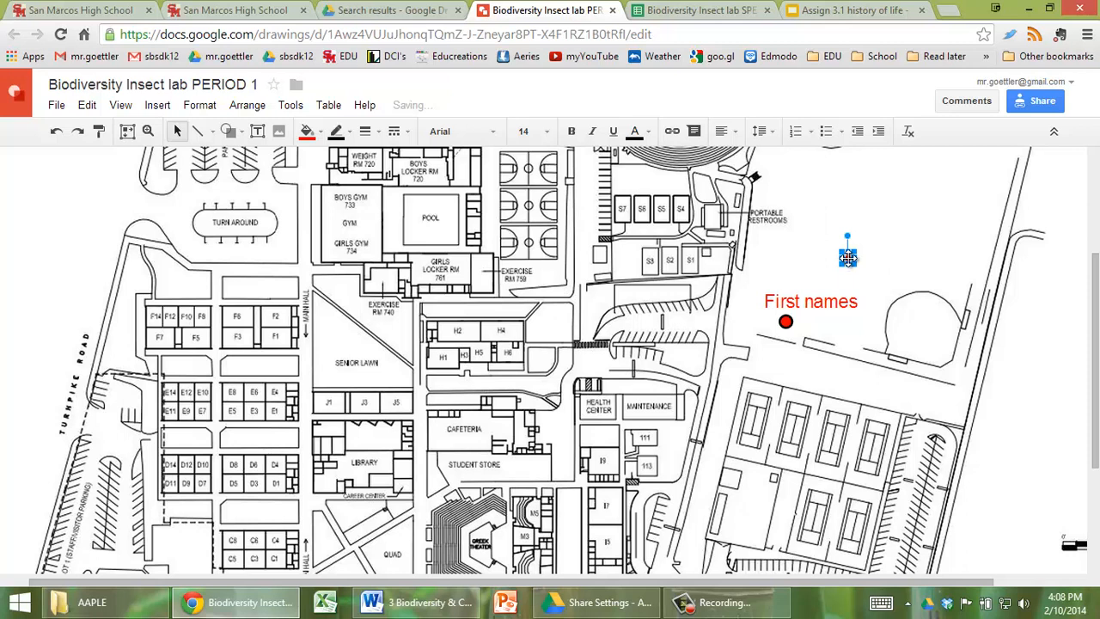
pyautogui.moveTo(845, 256); pyautogui.dragTo(782, 251)
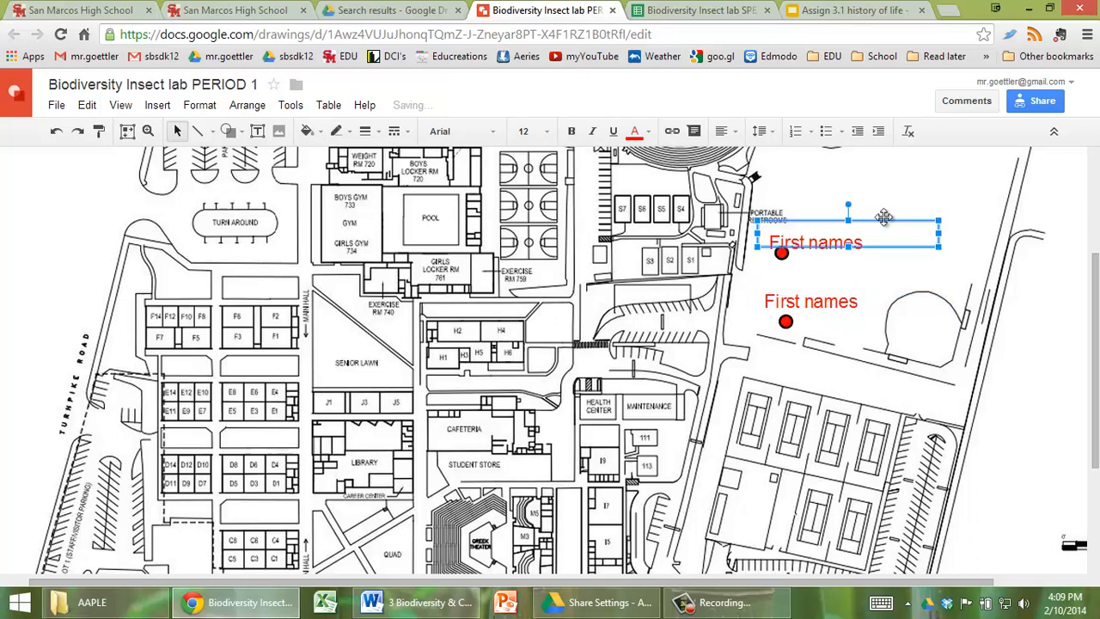
# Step: Nudge the copied 'First names' label into place just above its new dot
pyautogui.moveTo(883, 217); pyautogui.dragTo(883, 206)
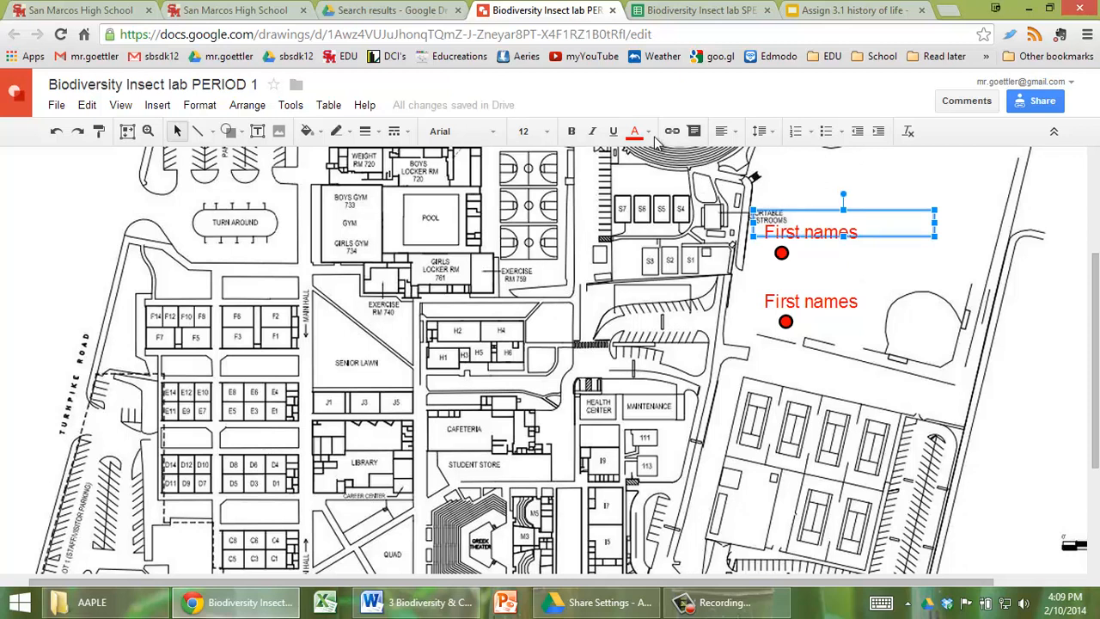
# Step: Make the copied label text and dot fill purple, then deselect the marker
pyautogui.click(634, 130)
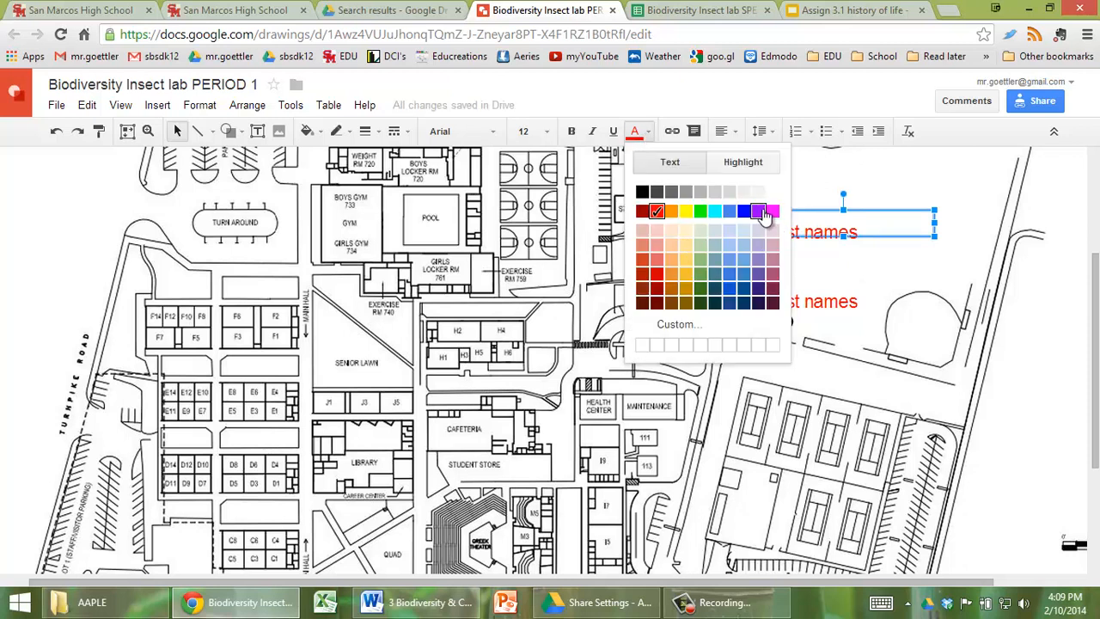
pyautogui.click(756, 212)
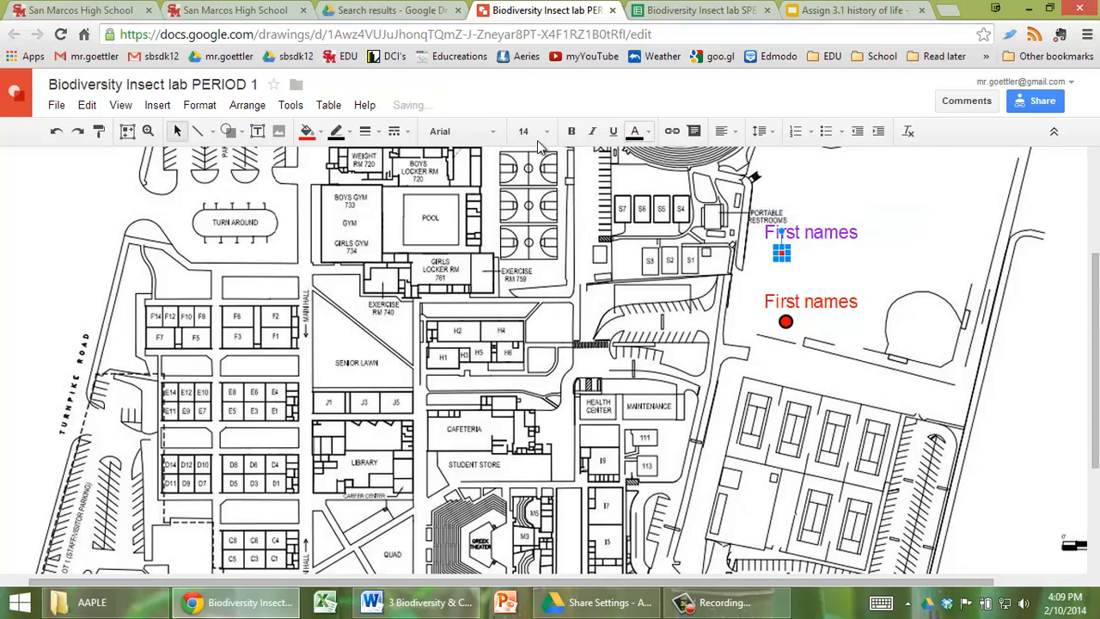
pyautogui.click(306, 131)
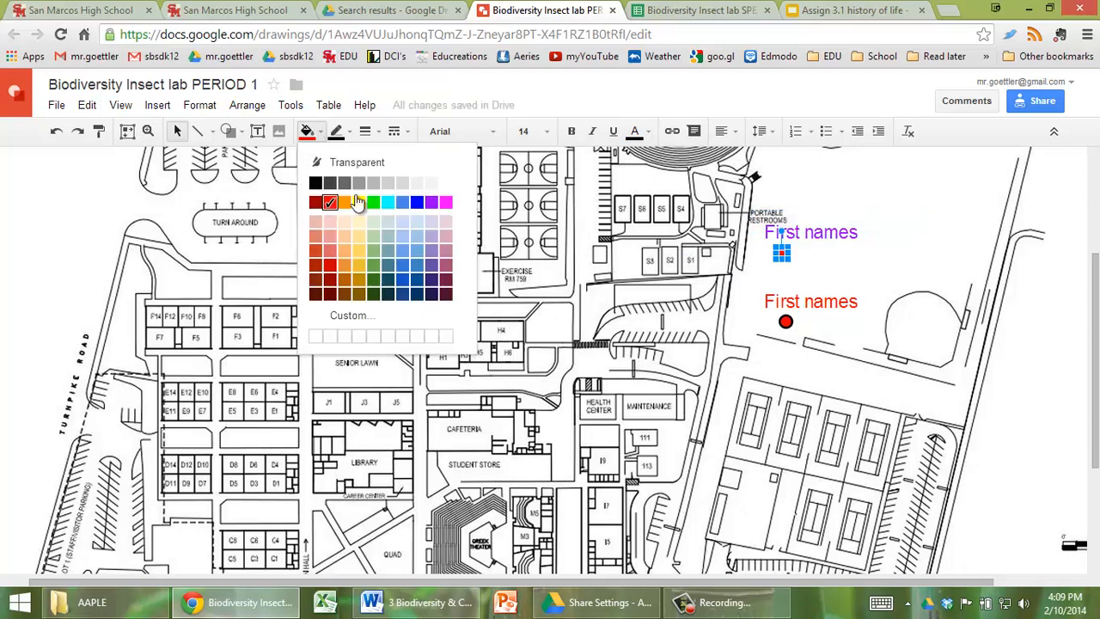
pyautogui.click(445, 203)
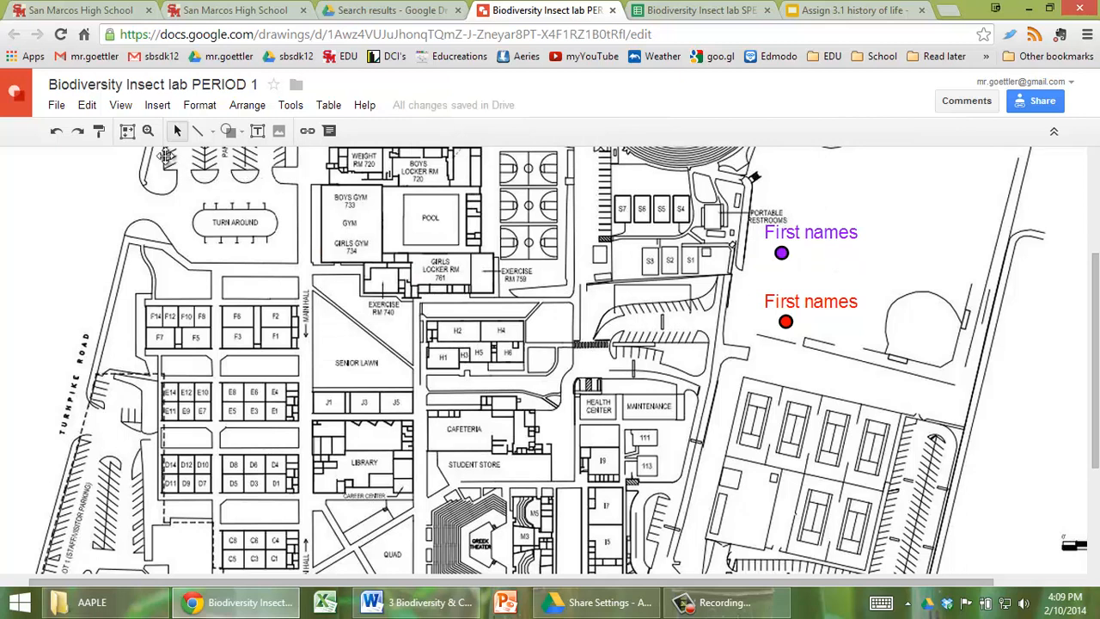
pyautogui.click(120, 105)
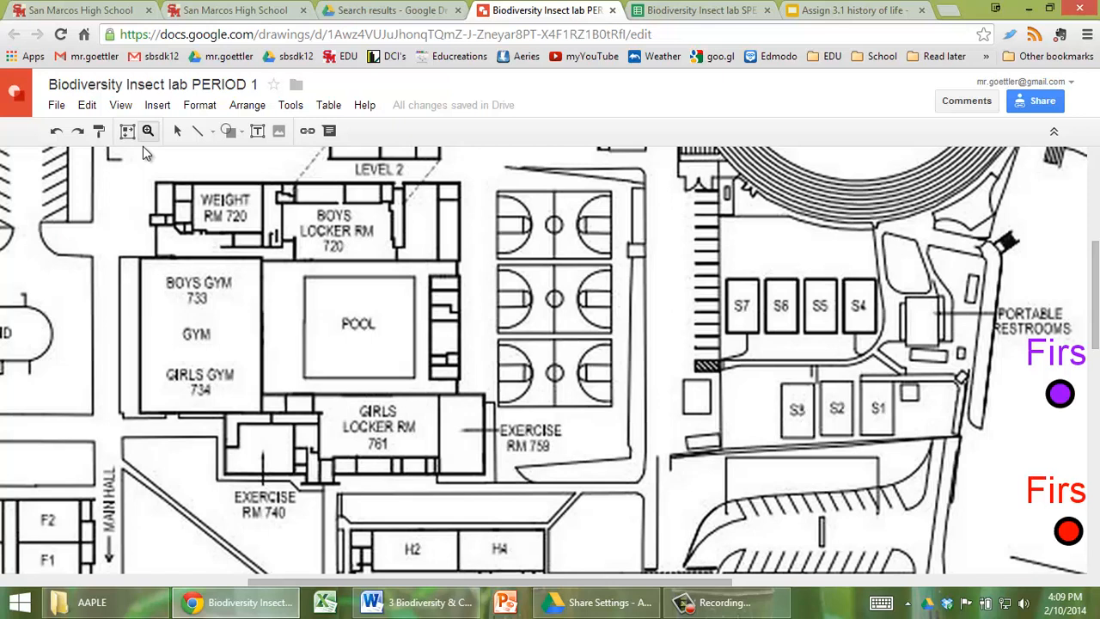
# Step: Bring up the View menu's zoom options for the campus map
pyautogui.click(121, 105)
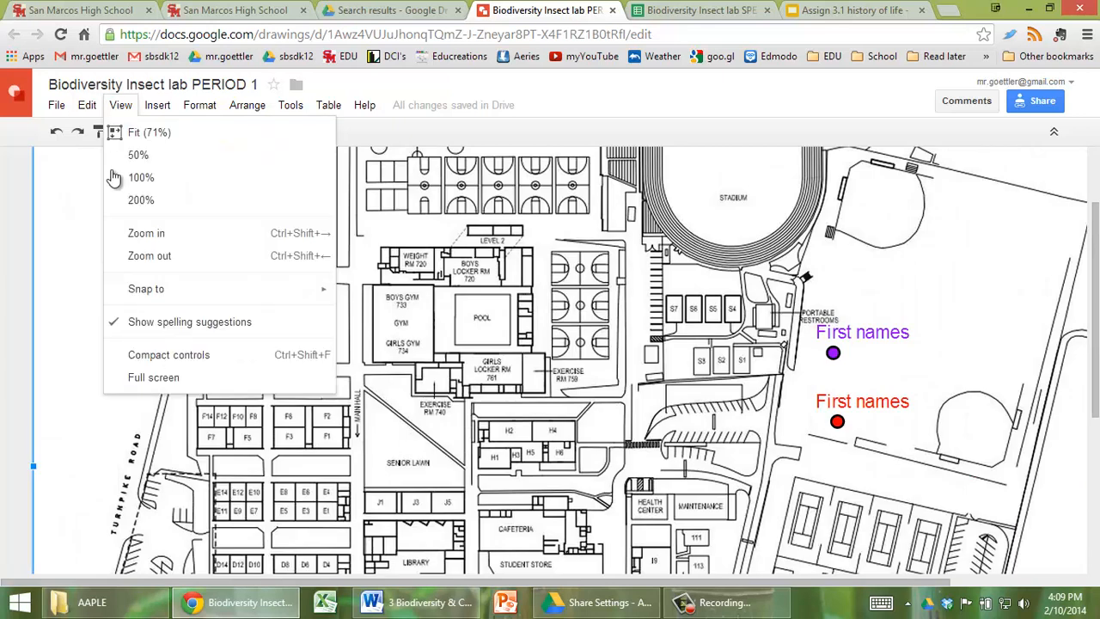
pyautogui.moveTo(300, 254)
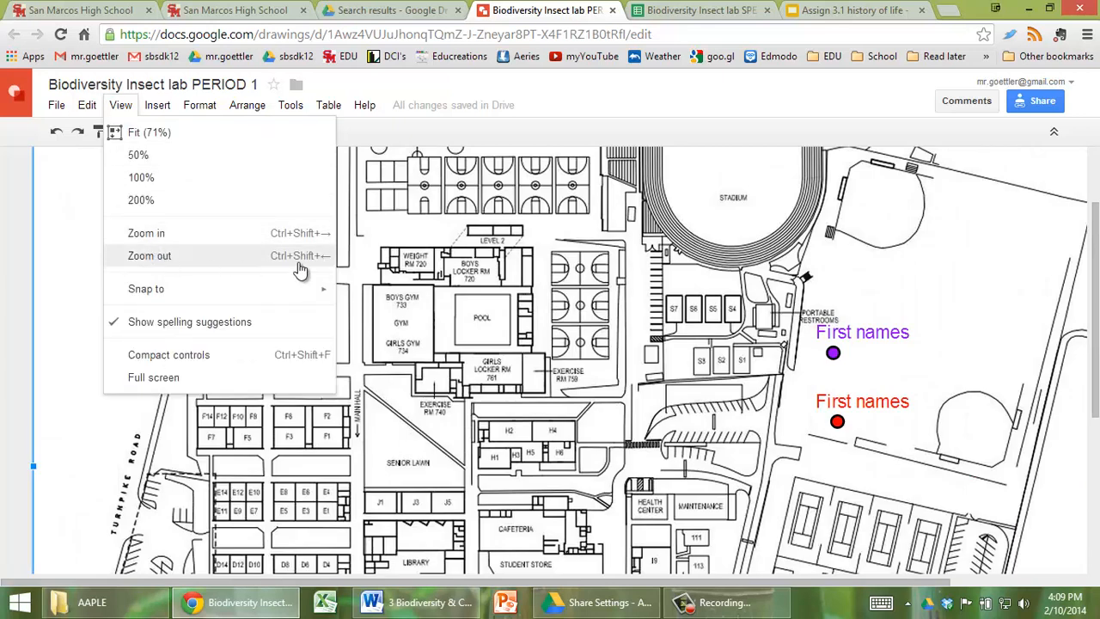
pyautogui.moveTo(146, 234)
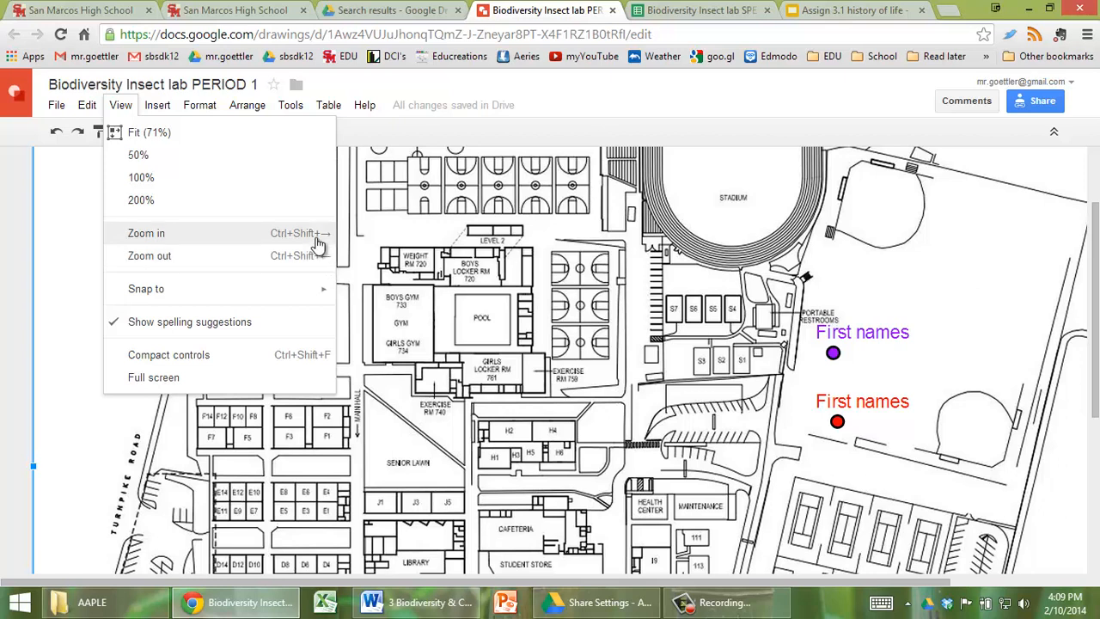